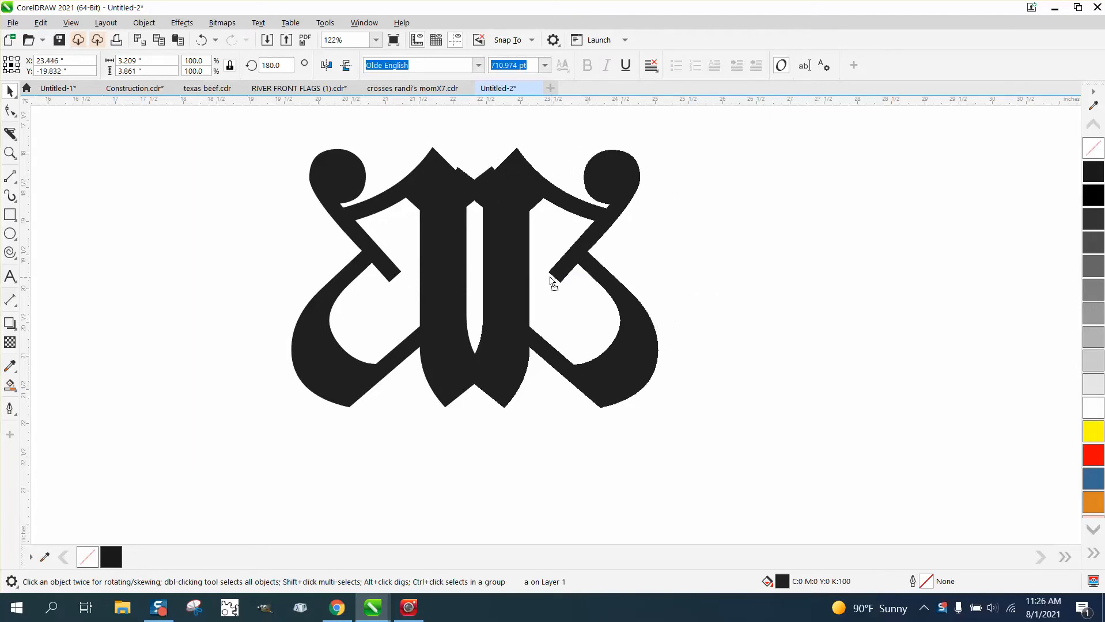
- Select the Olde English letter shape
{"action": "left_click", "coordinate": [551, 282]}
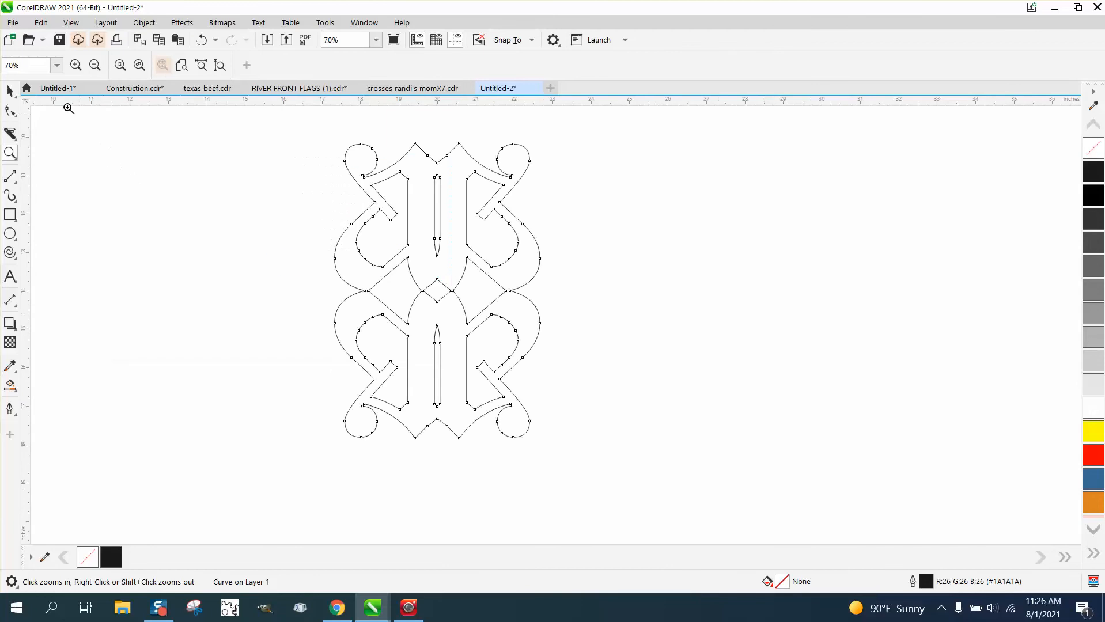
- Select the left ornament outline and rotate its copy by 90 degrees
{"action": "left_click", "coordinate": [10, 90]}
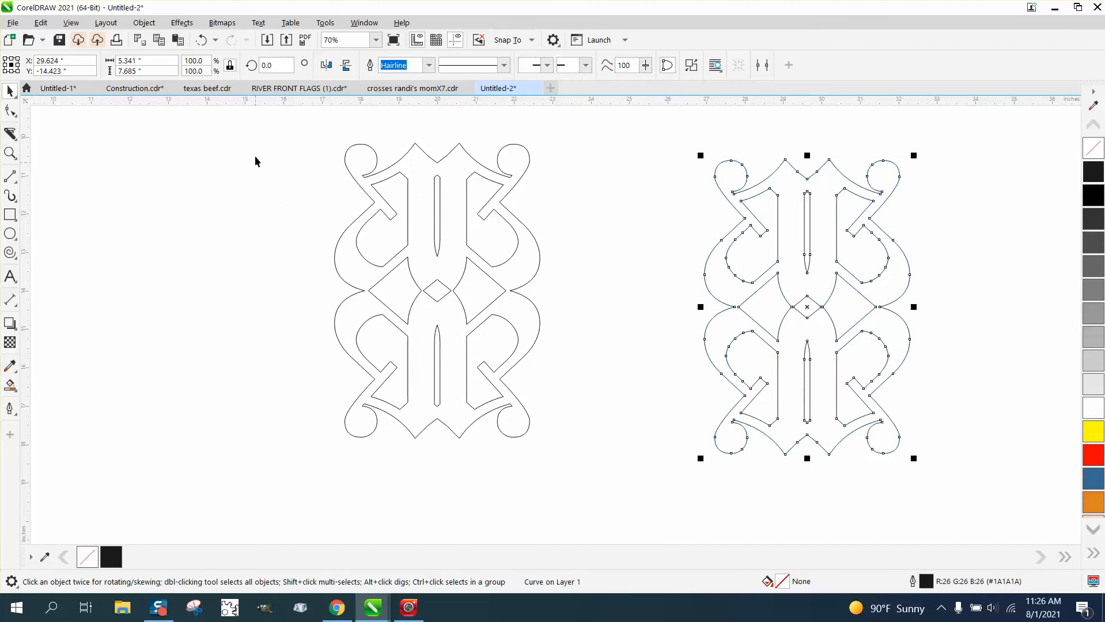
{"action": "left_click_drag", "start_coordinate": [806, 307], "coordinate": [436, 290]}
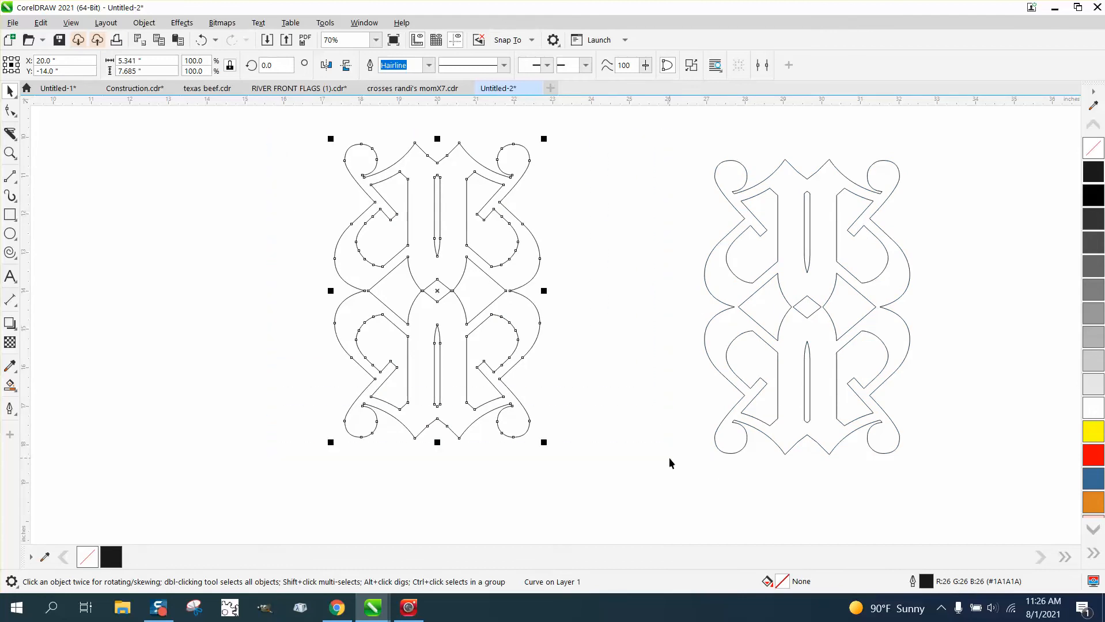
{"action": "left_click", "coordinate": [277, 65]}
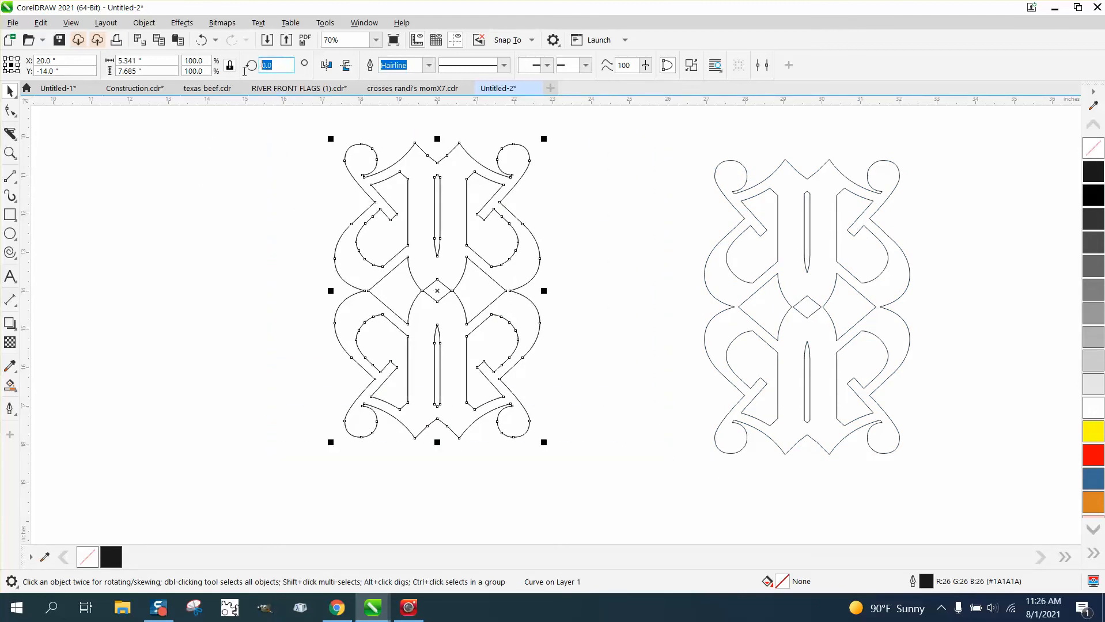
{"action": "type", "text": "90"}
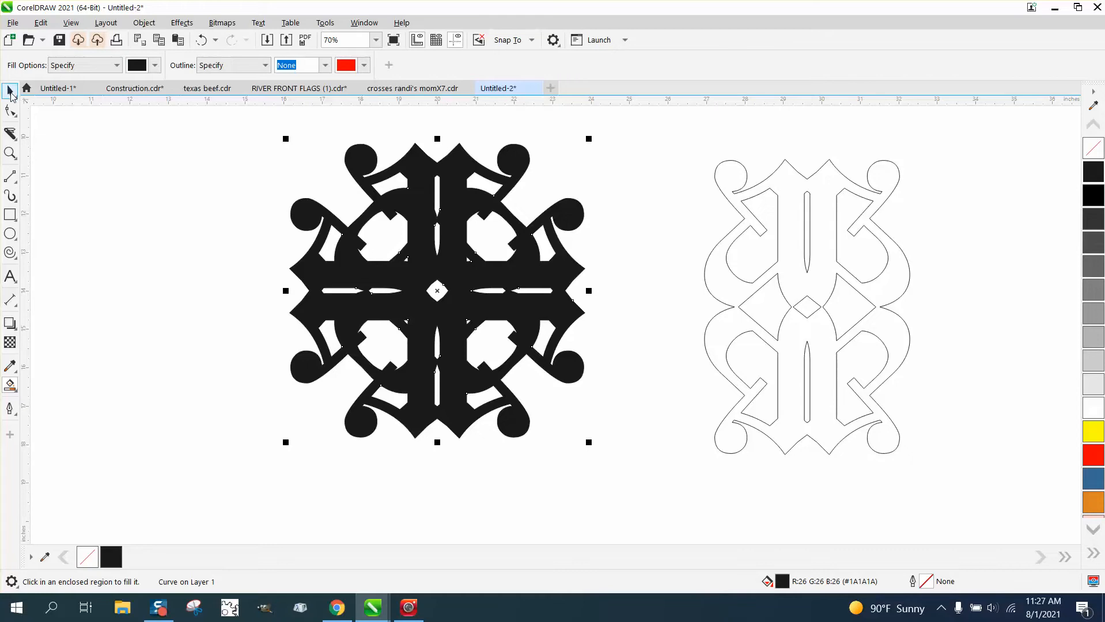
- Select the right outline and set a 45-degree rotation for its copy
{"action": "left_click", "coordinate": [8, 91]}
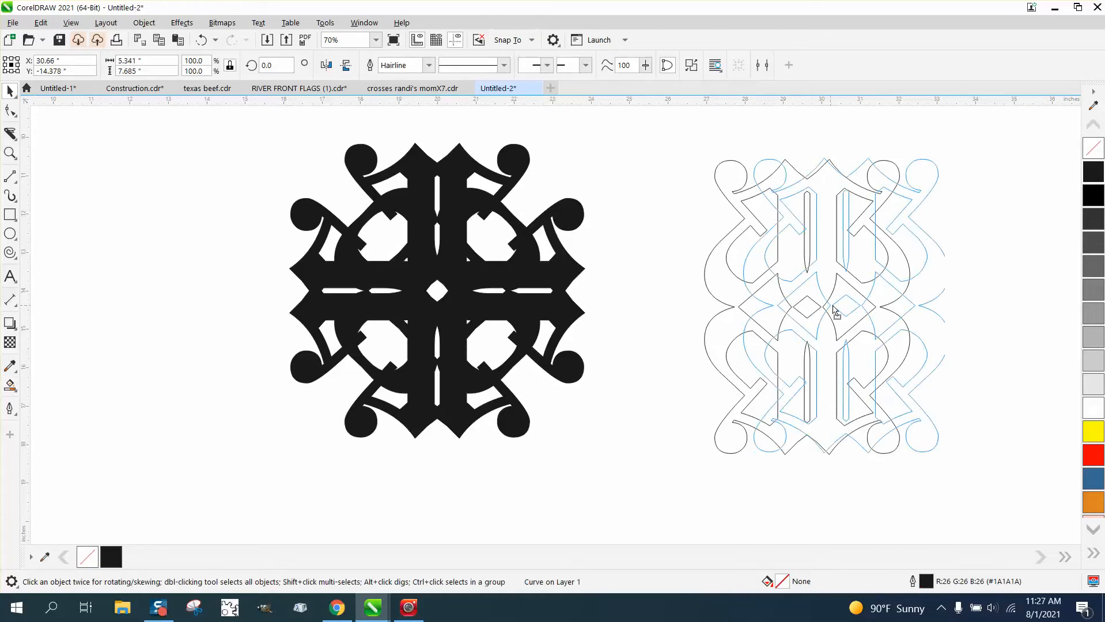
{"action": "left_click", "coordinate": [839, 307]}
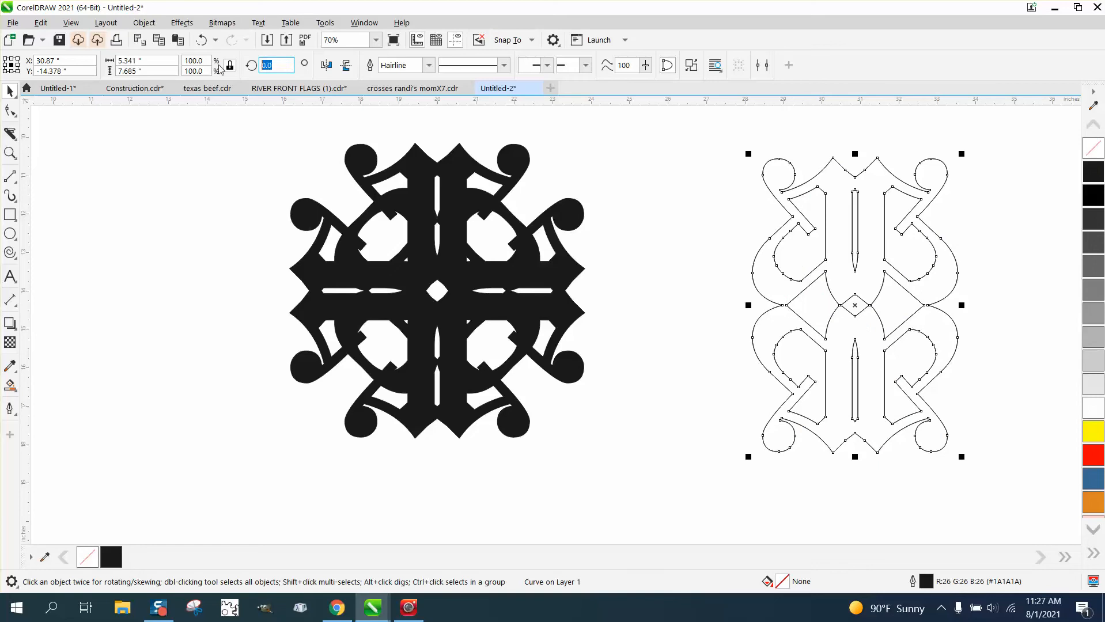
{"action": "type", "text": "45.0"}
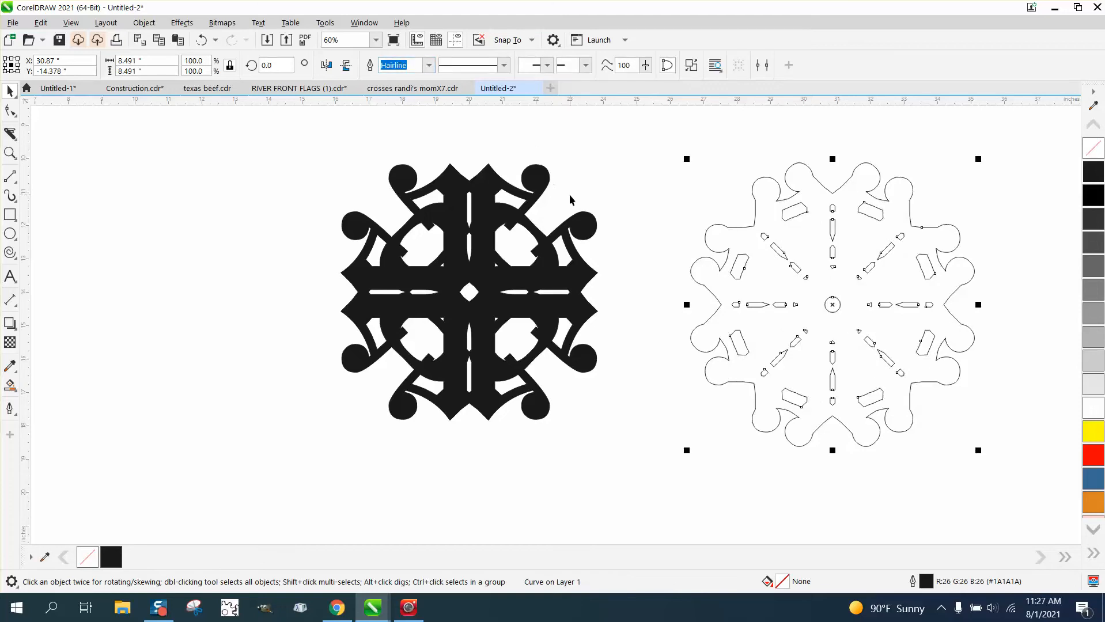
{"action": "mouse_move", "coordinate": [969, 243]}
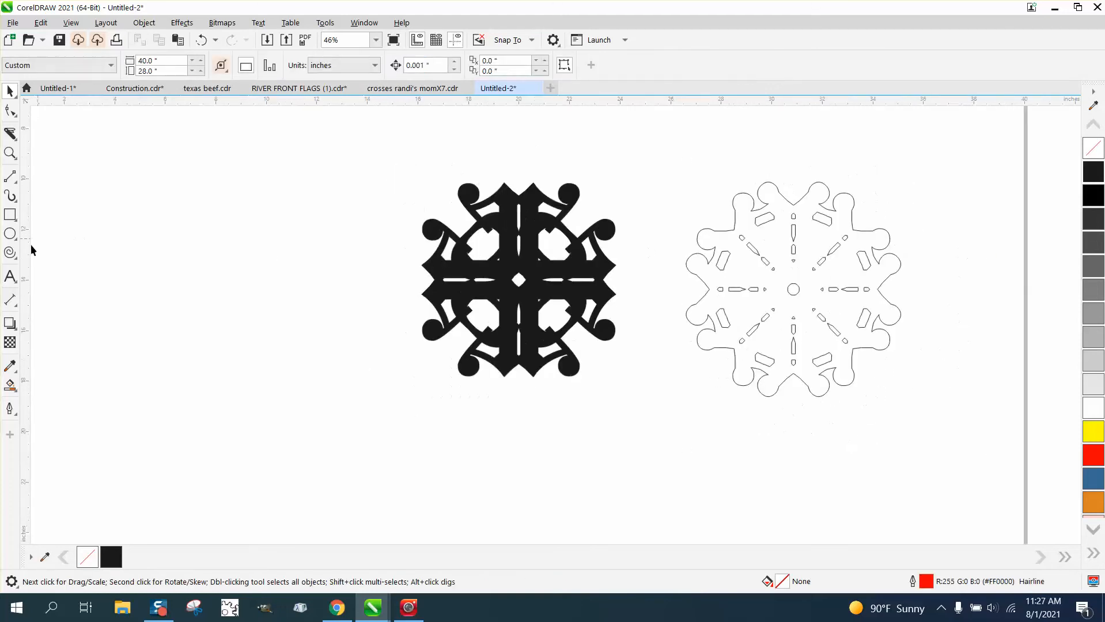
- Type a capital R and set it in the Olde English font
{"action": "left_click", "coordinate": [10, 276]}
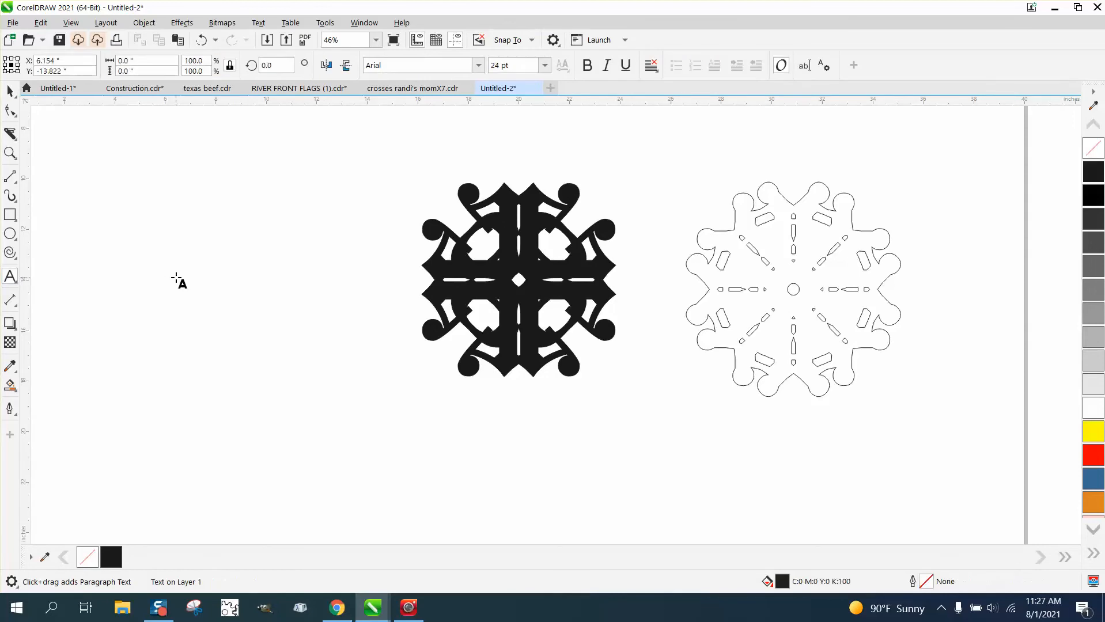
{"action": "type", "text": "r"}
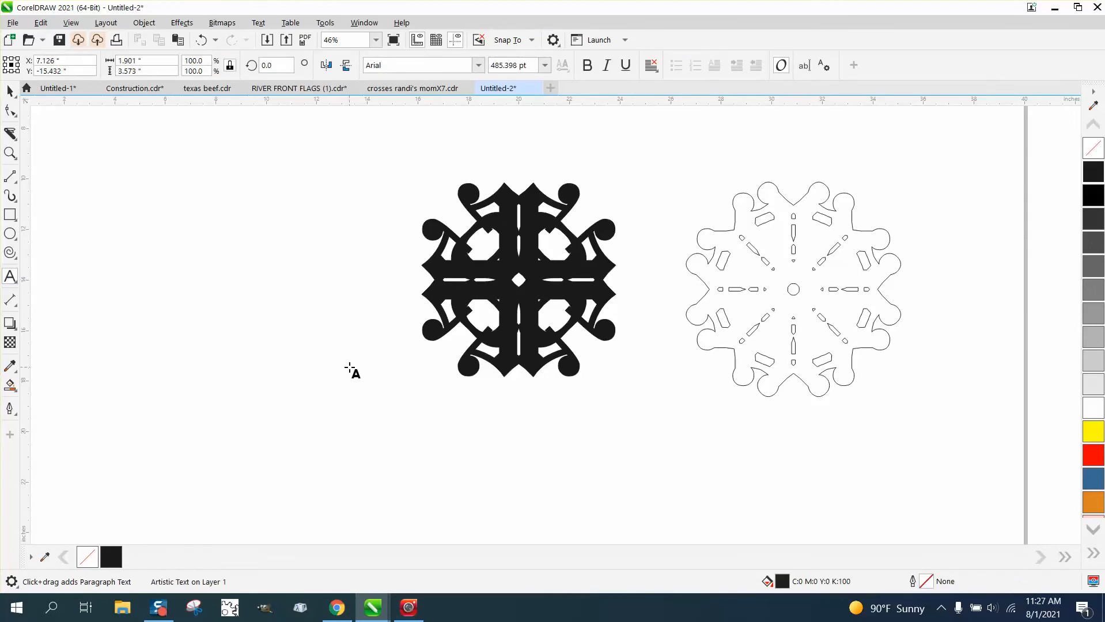
{"action": "type", "text": "R"}
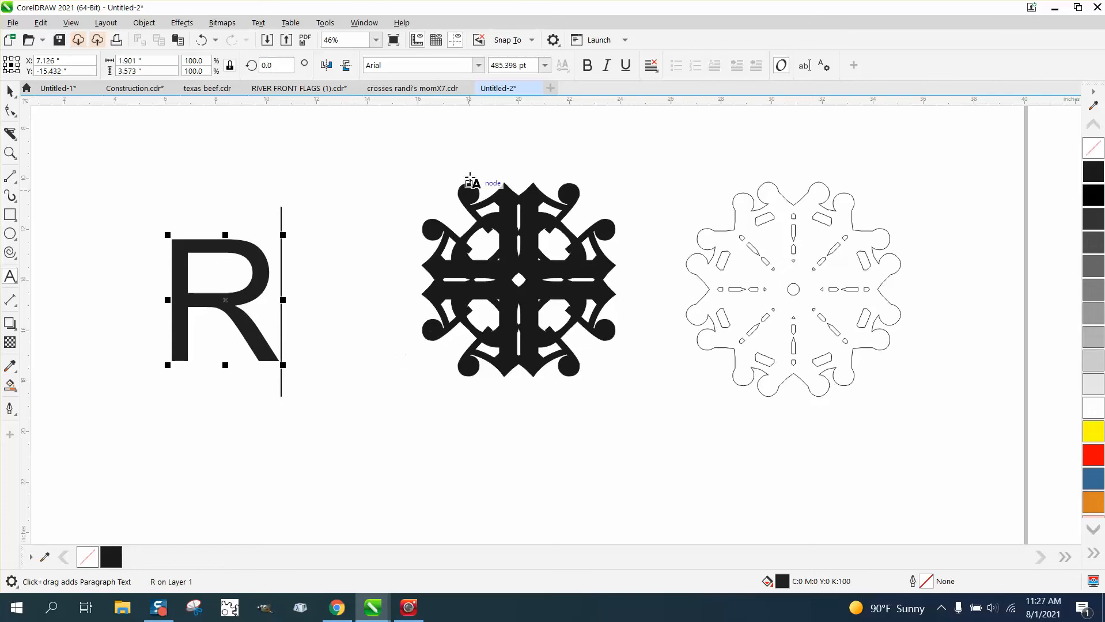
{"action": "left_click", "coordinate": [478, 64]}
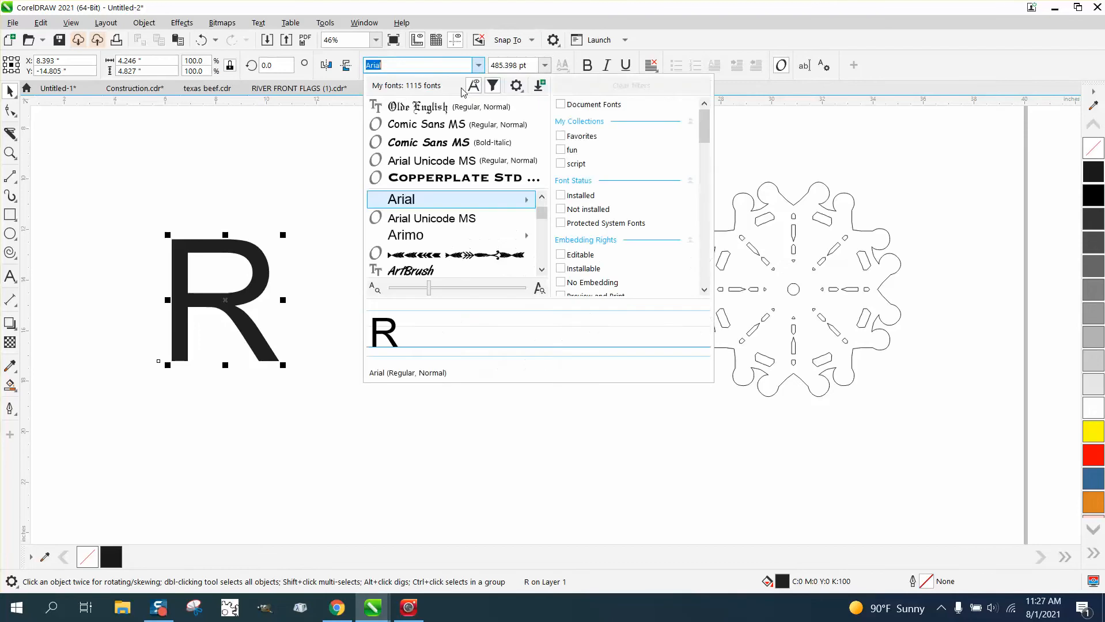
{"action": "left_click", "coordinate": [421, 107]}
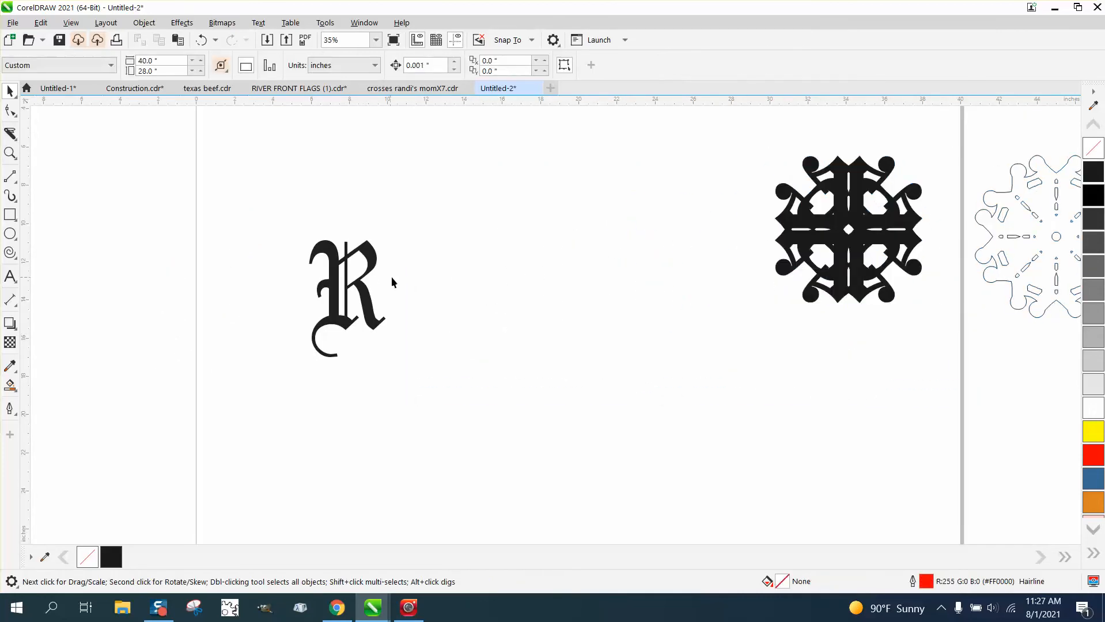
- Place a horizontal guide, then rotate a copy of the R around its base
{"action": "left_click", "coordinate": [345, 295]}
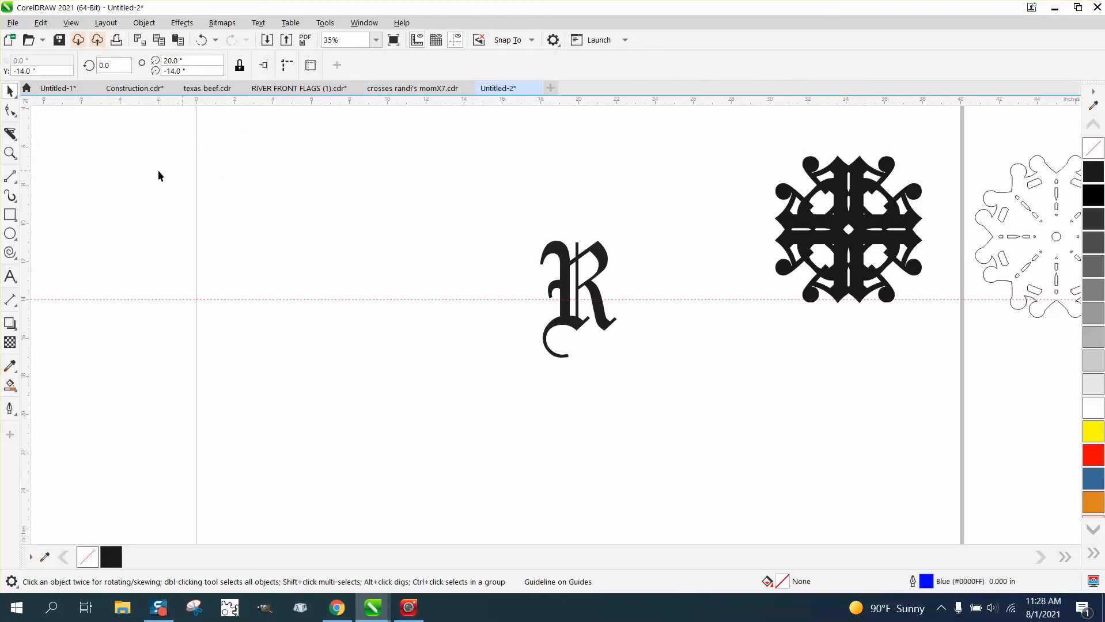
{"action": "mouse_move", "coordinate": [126, 179]}
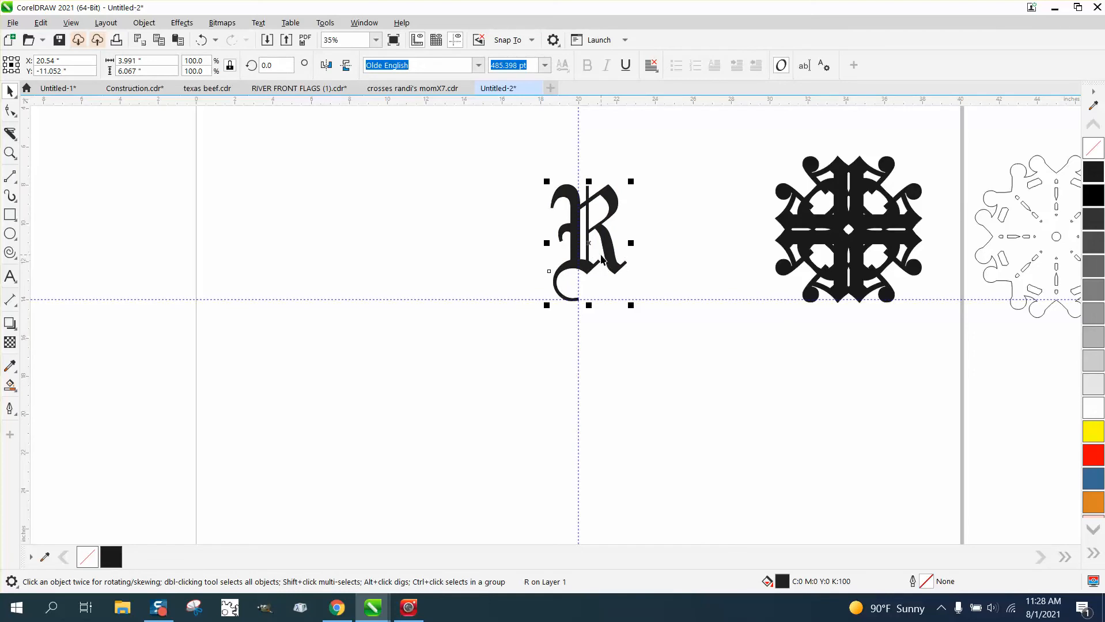
{"action": "left_click", "coordinate": [588, 243]}
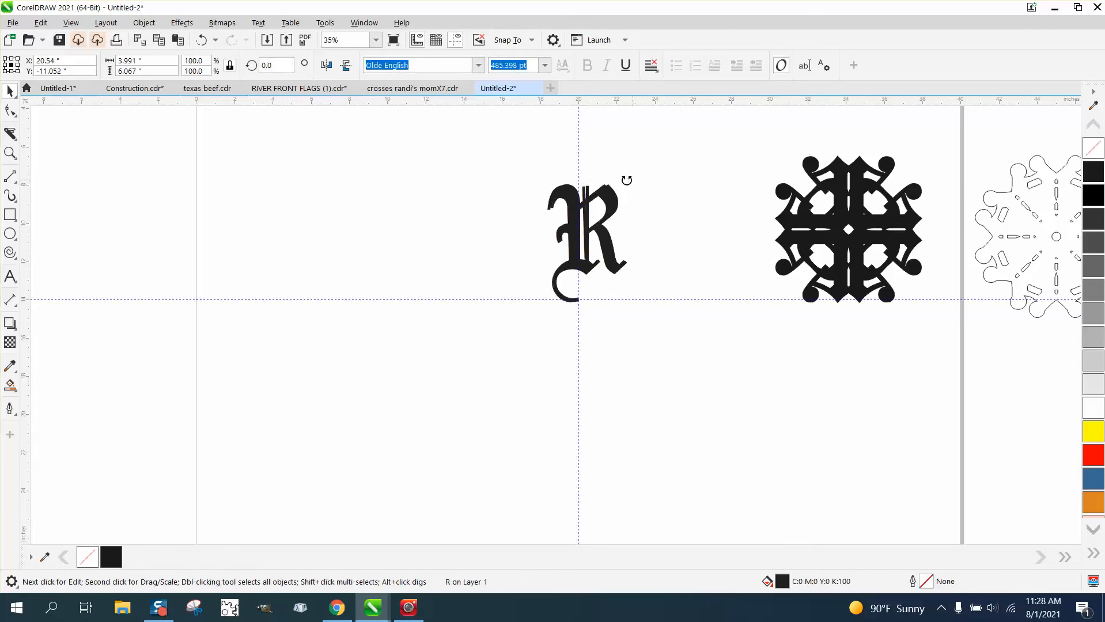
{"action": "left_click_drag", "start_coordinate": [625, 180], "coordinate": [516, 192]}
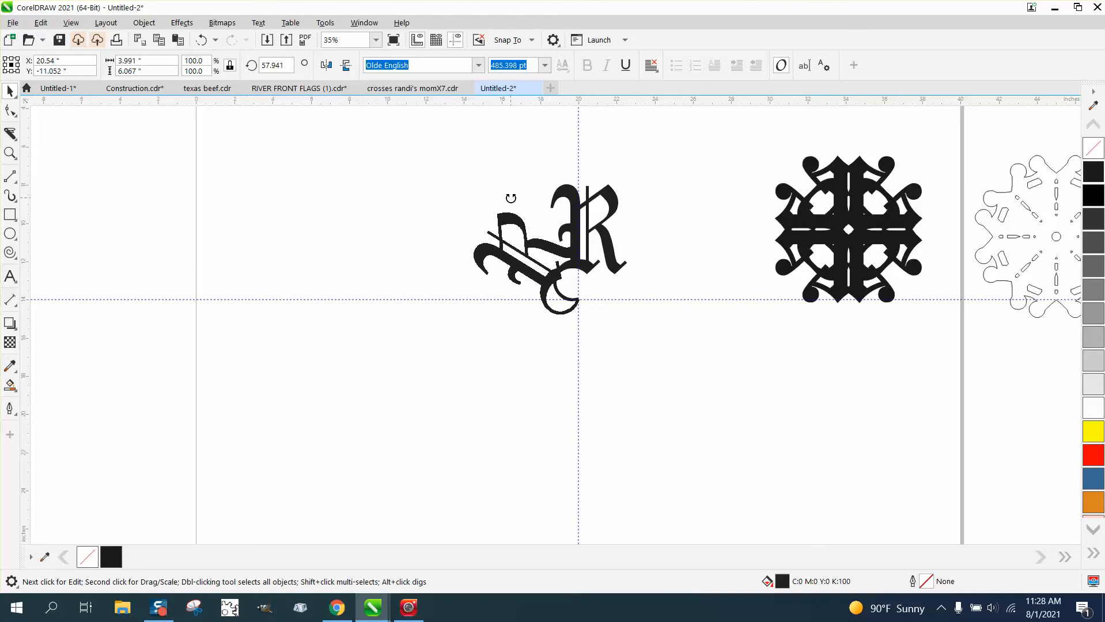
{"action": "left_click", "coordinate": [585, 233]}
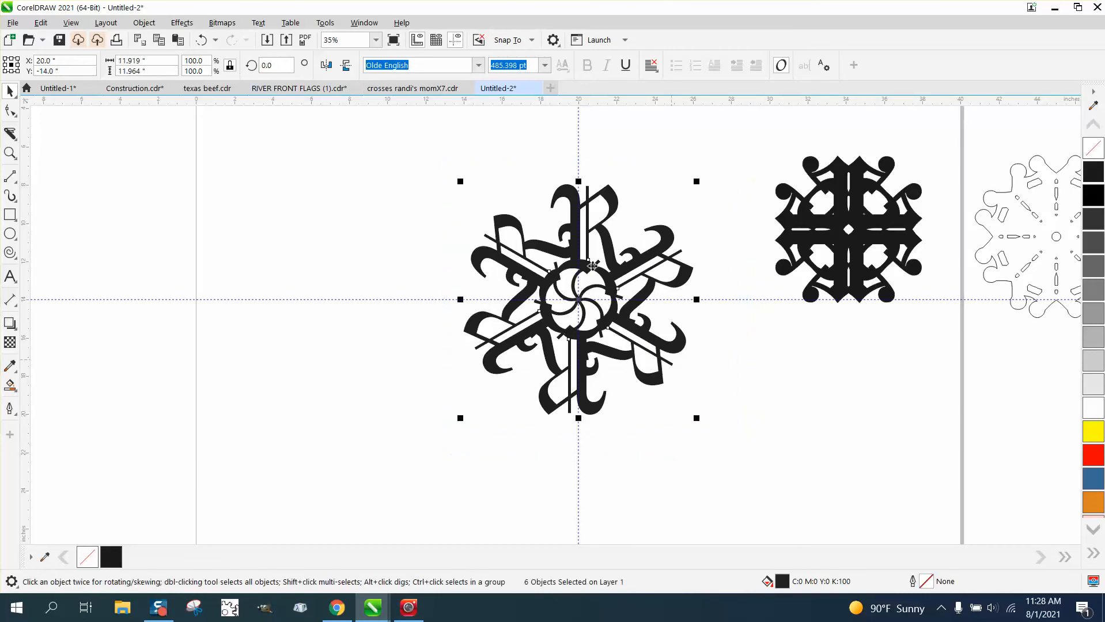
- Undo the weld and the rotated copies, leaving one R
{"action": "left_click", "coordinate": [144, 22]}
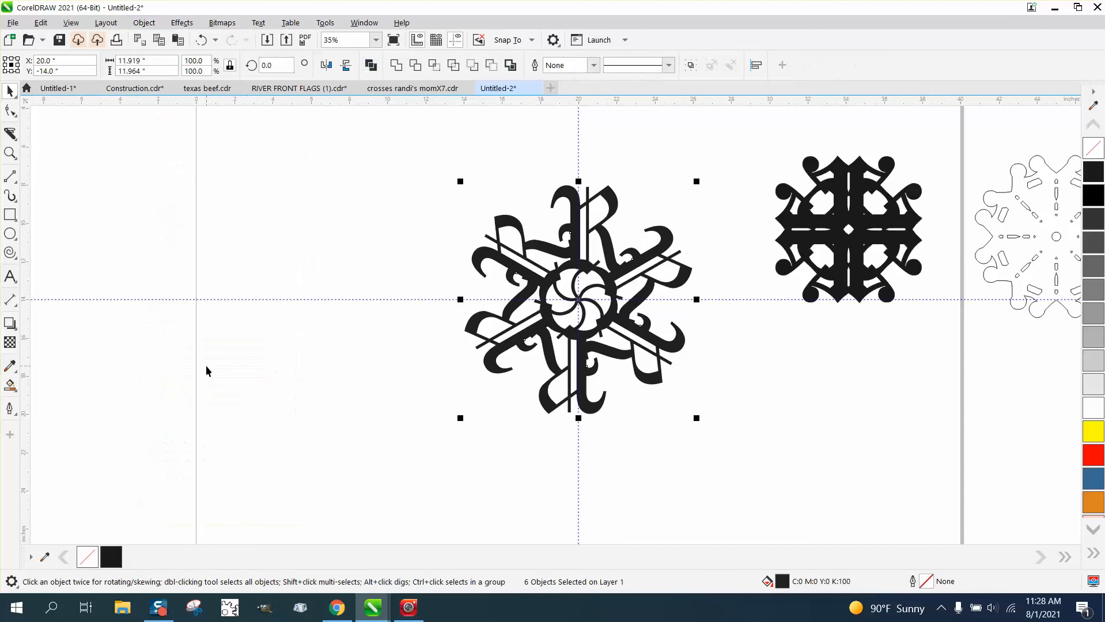
{"action": "mouse_move", "coordinate": [496, 196]}
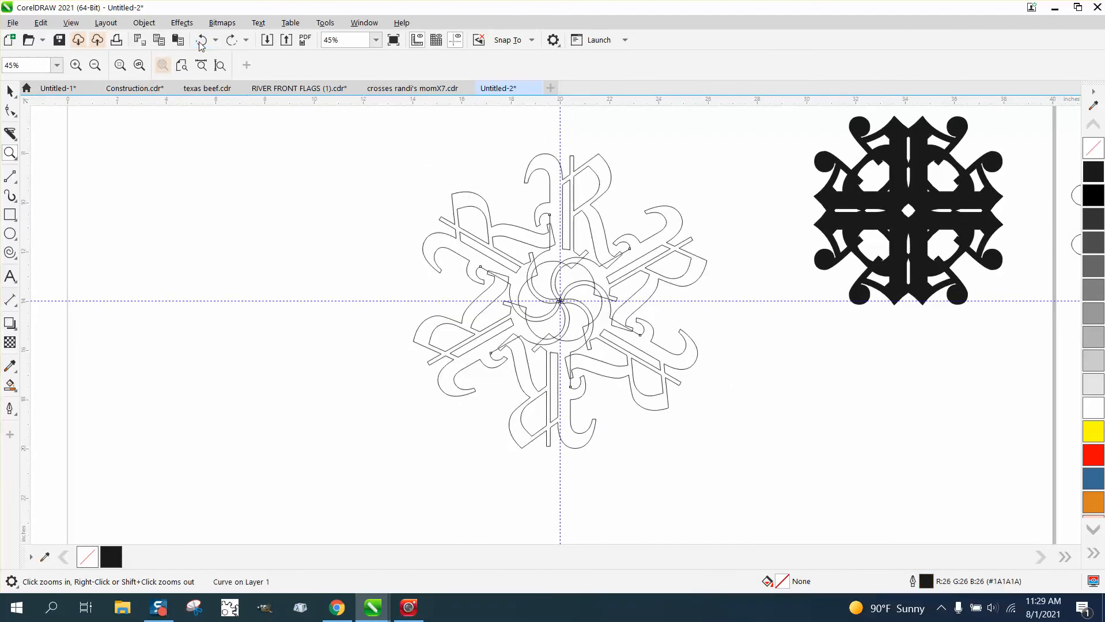
{"action": "left_click", "coordinate": [203, 40]}
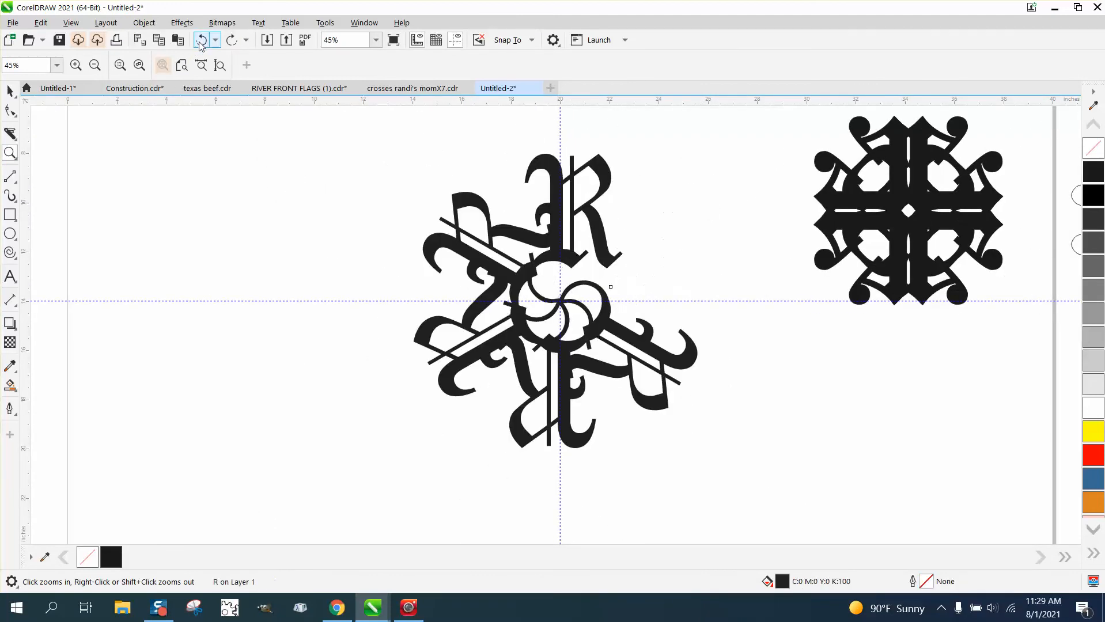
{"action": "left_click", "coordinate": [200, 40]}
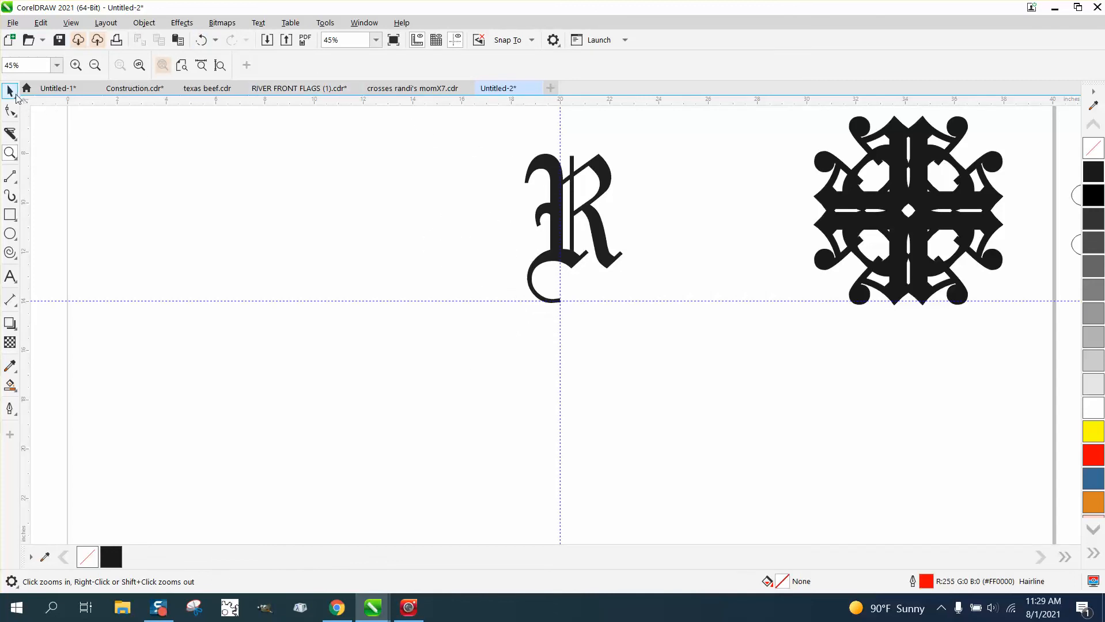
- Convert the Olde English R into curves from the Object menu
{"action": "left_click", "coordinate": [573, 228]}
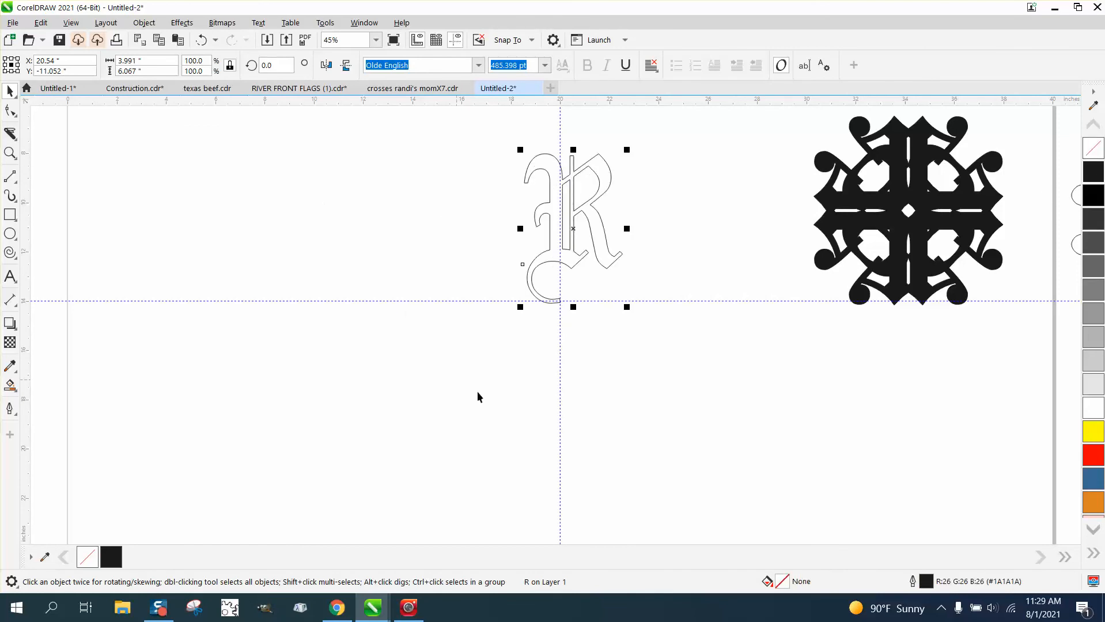
{"action": "left_click", "coordinate": [144, 23]}
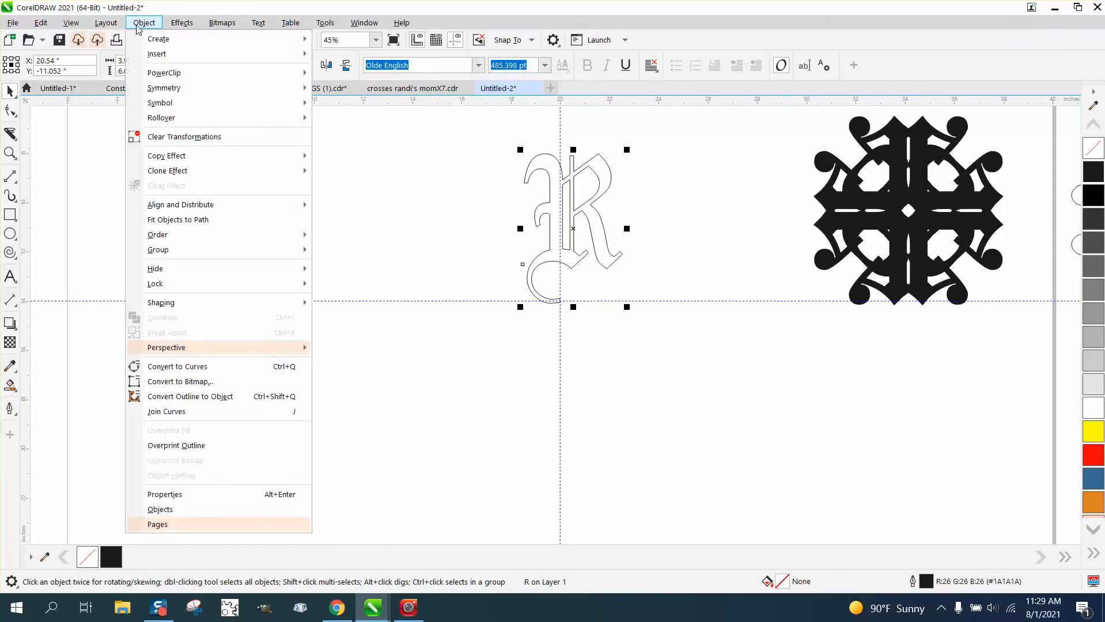
{"action": "left_click", "coordinate": [177, 366]}
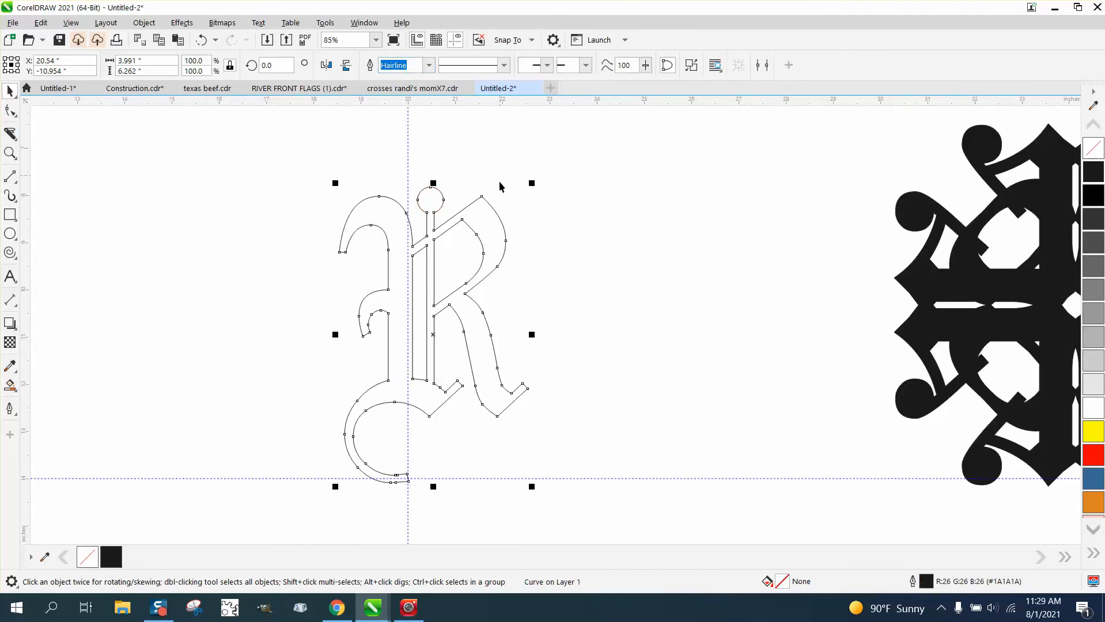
{"action": "mouse_move", "coordinate": [466, 192]}
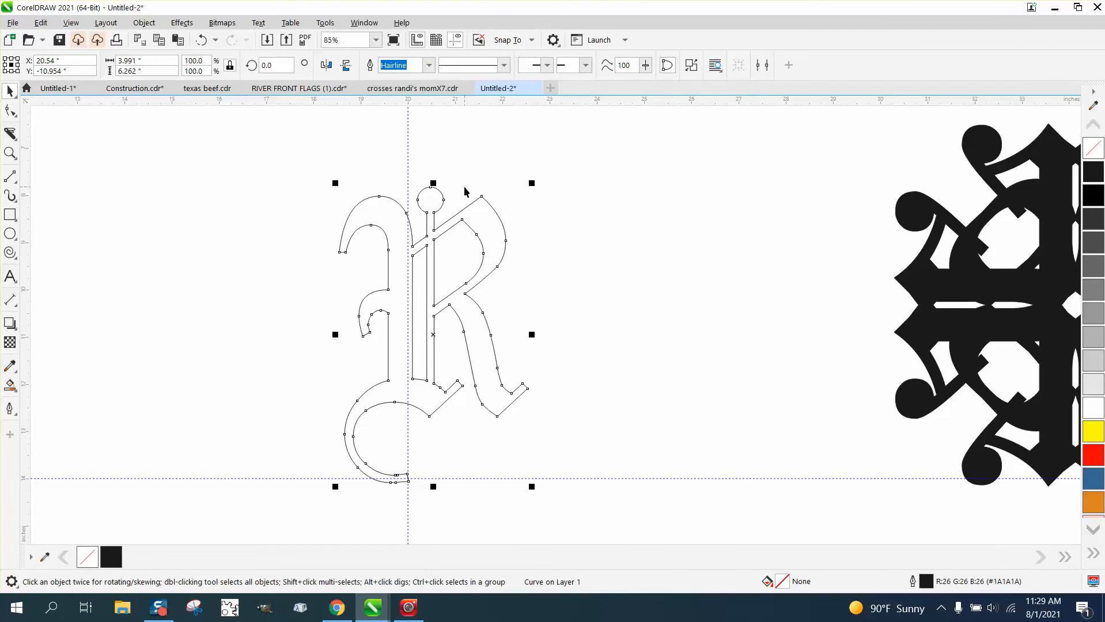
{"action": "mouse_move", "coordinate": [446, 310]}
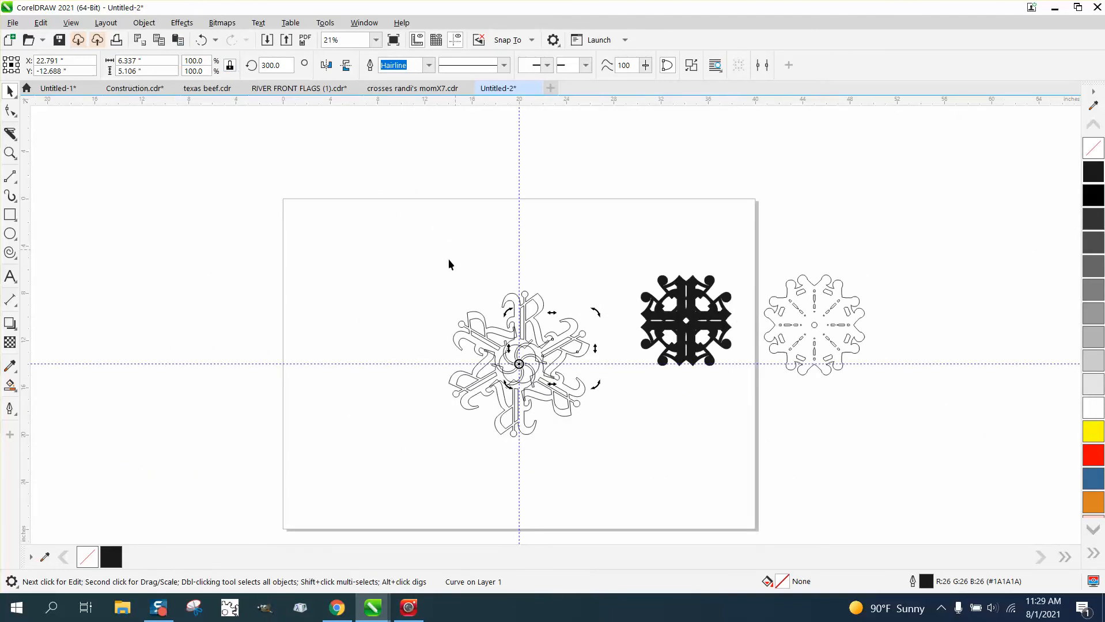
- Fill the welded R ornament black and zoom in on its top
{"action": "left_click", "coordinate": [518, 367]}
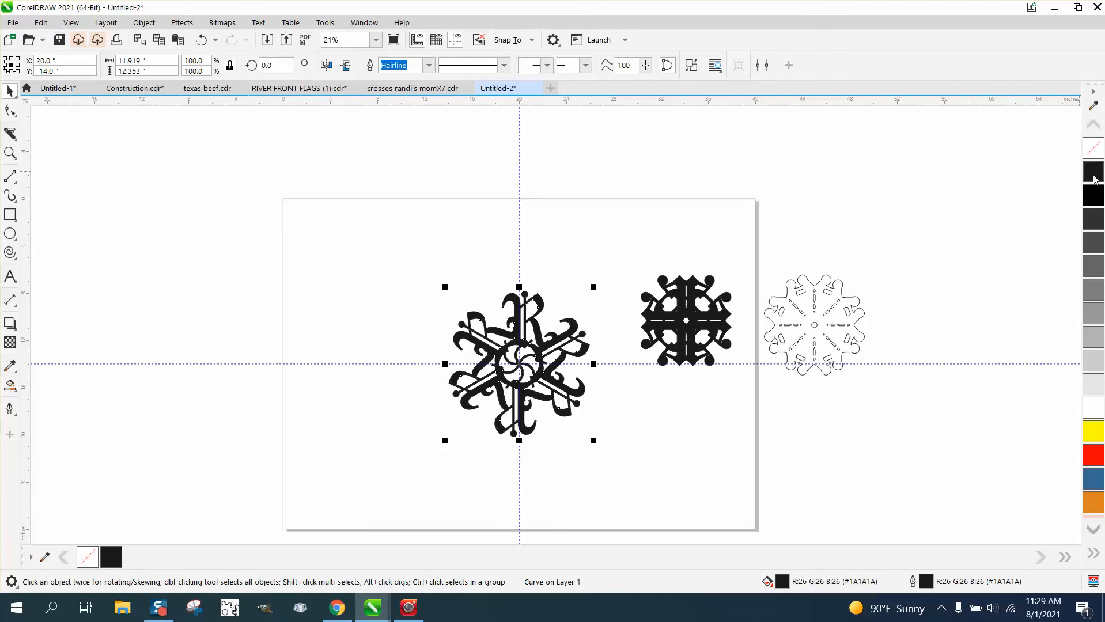
{"action": "left_click", "coordinate": [9, 153]}
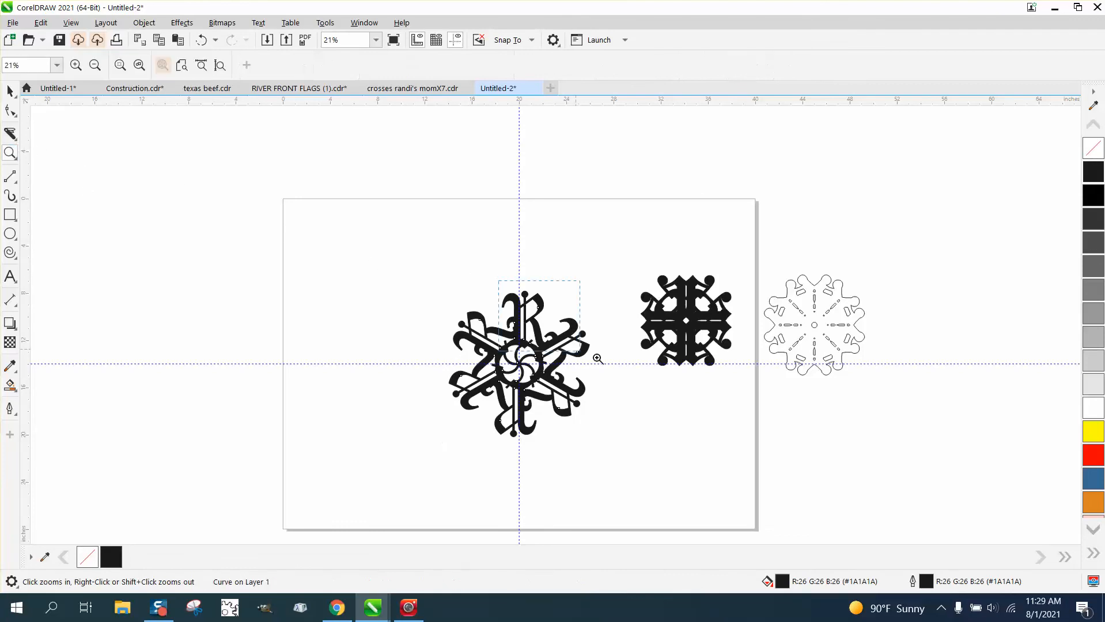
{"action": "left_click", "coordinate": [599, 358]}
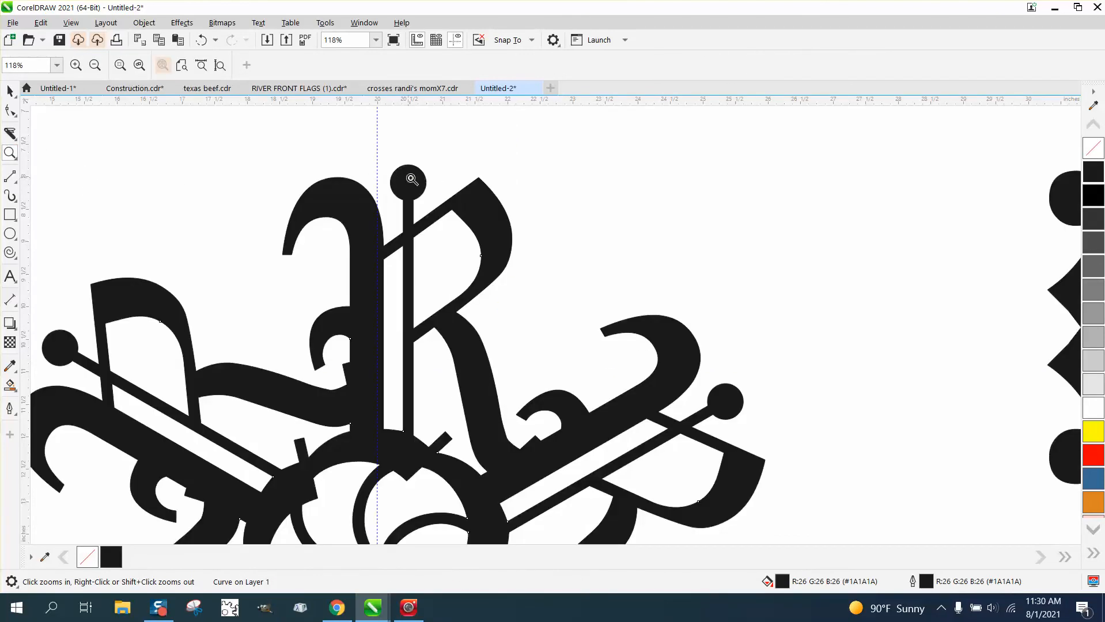